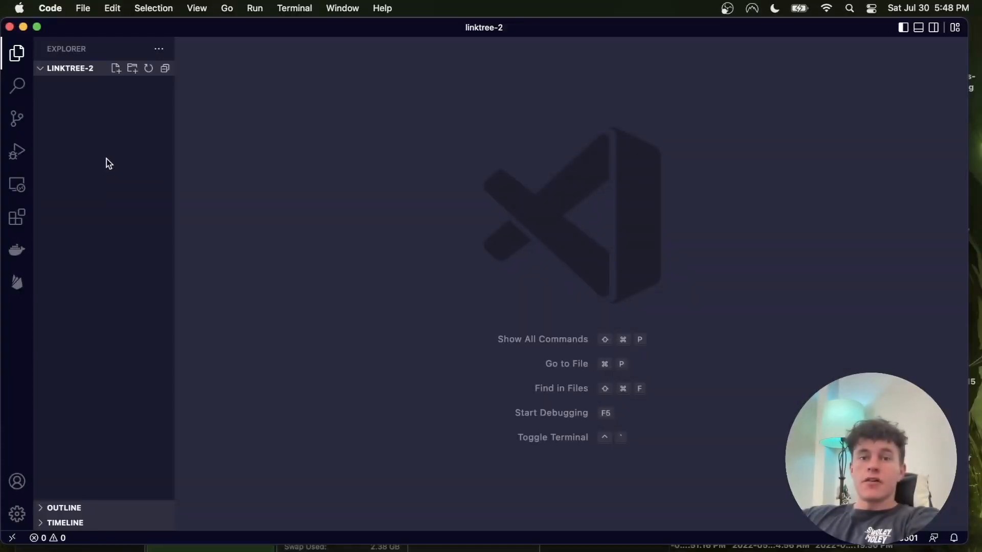
# Create index.html with boilerplate, the title 'James McArthur', and a * margin/padding reset.
pyautogui.rightClick(106, 163)
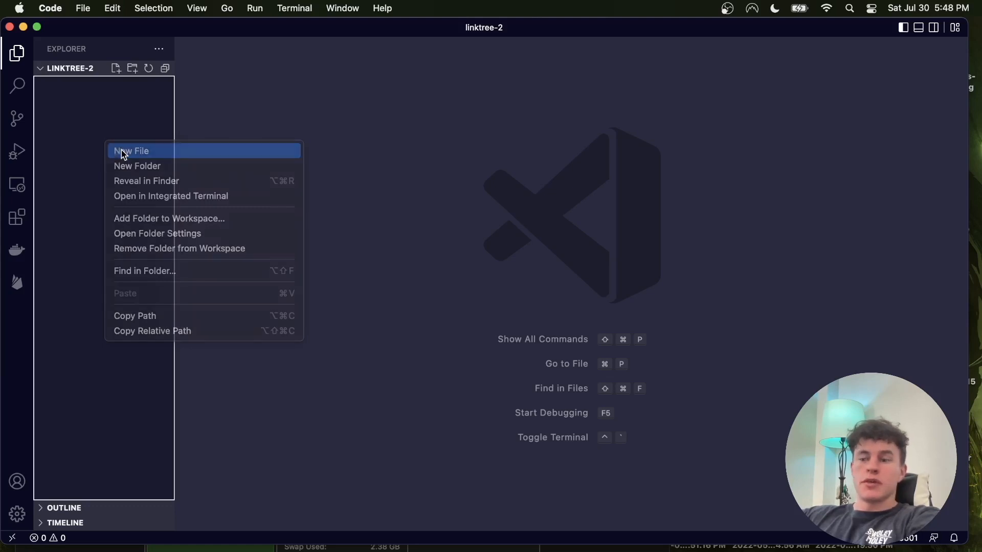
pyautogui.click(131, 150)
pyautogui.write('index.html')
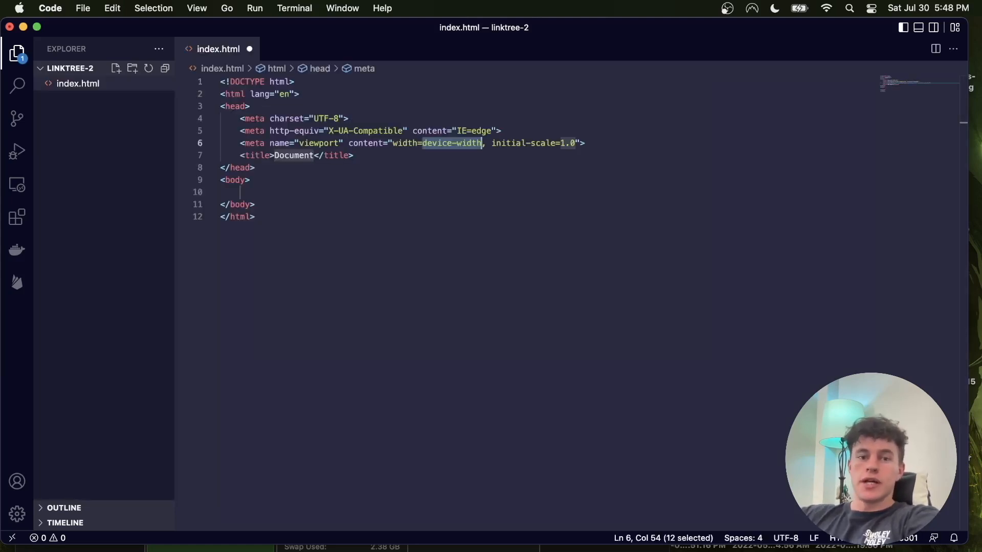
pyautogui.write('James McArthur')
pyautogui.write('* {')
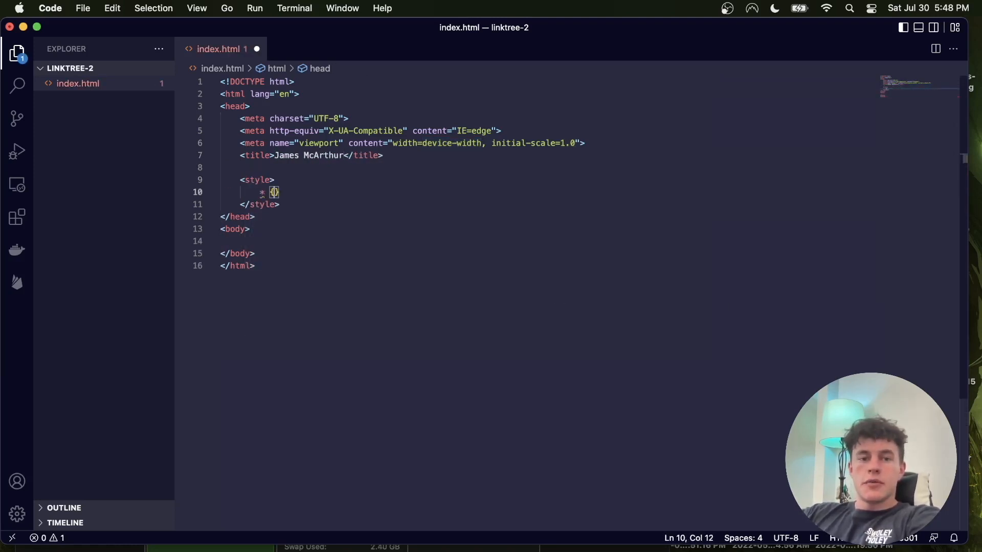
pyautogui.write('bo')
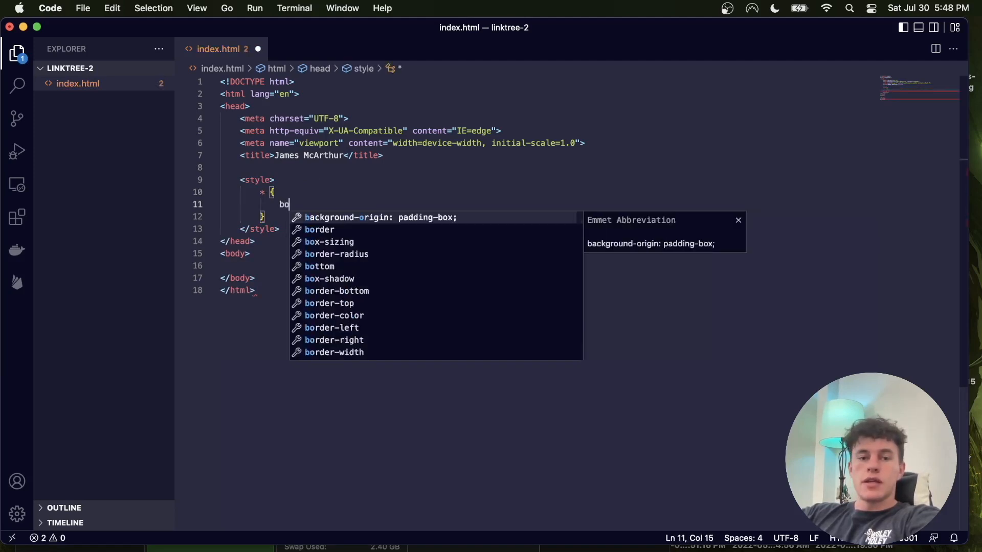
pyautogui.write('margin:')
pyautogui.write('padding:')
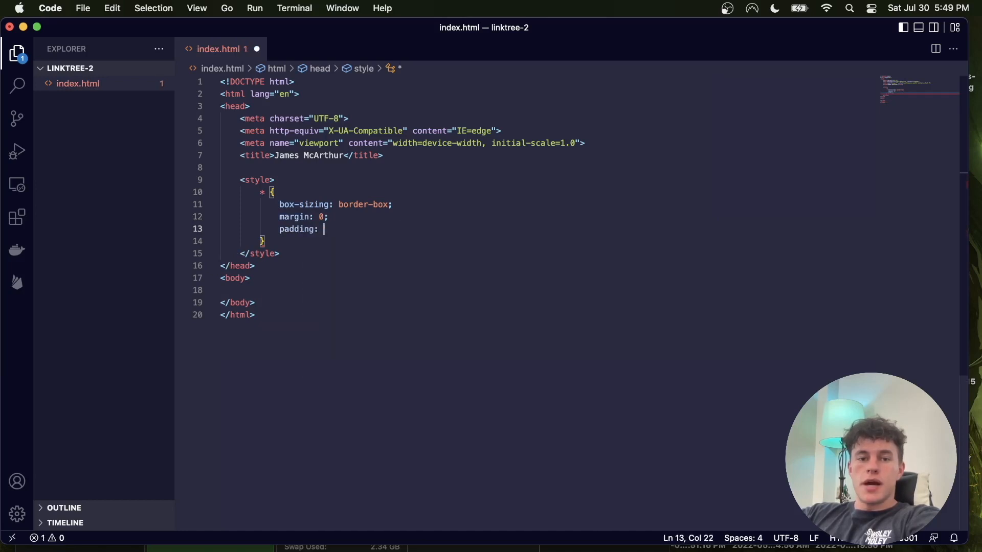
pyautogui.write('0;')
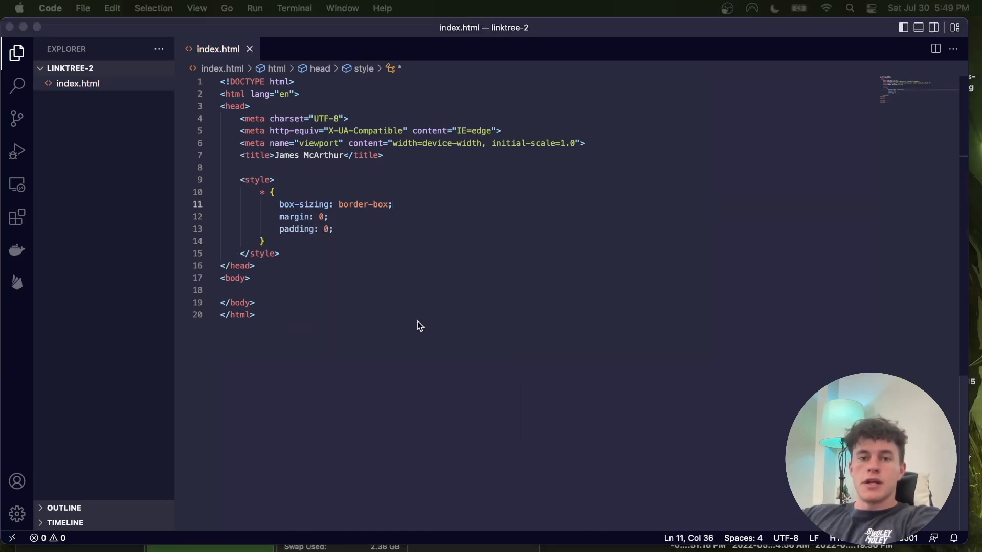
# Add the body markup: background img alt='bg' and a section holding the profile img alt='dp'.
pyautogui.write('<img')
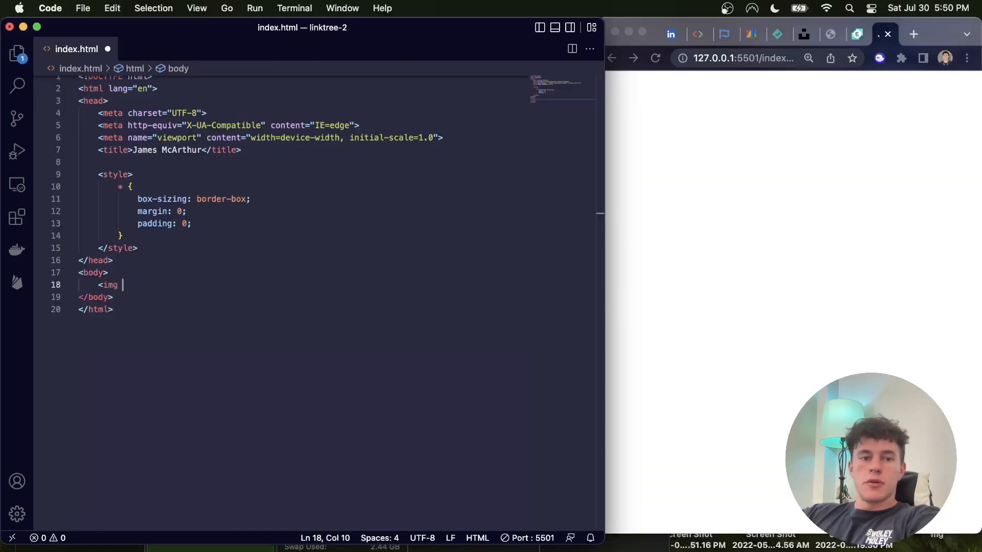
pyautogui.write('src="" a')
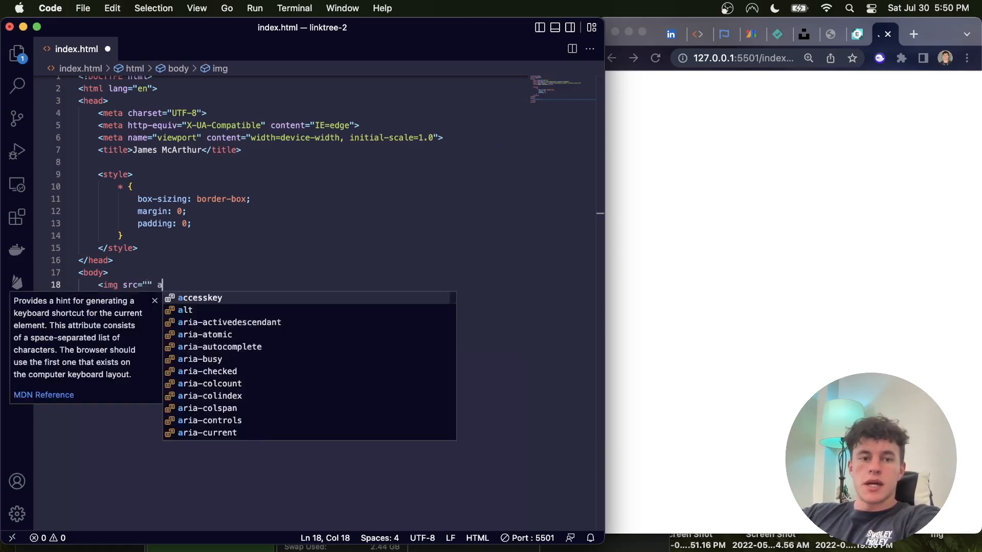
pyautogui.write('alt="bg')
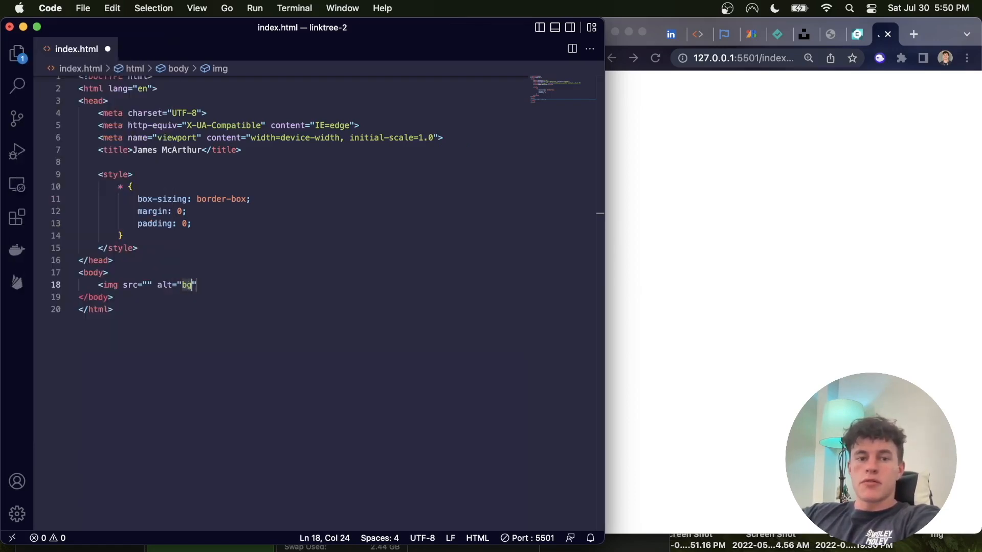
pyautogui.write('<section>')
pyautogui.write('<img src')
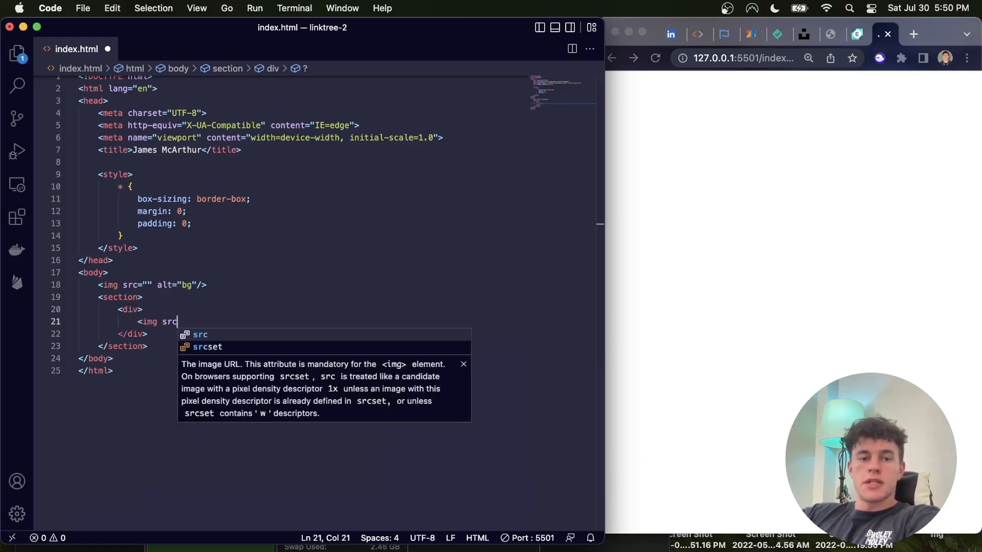
pyautogui.write('="" alt="dp" />')
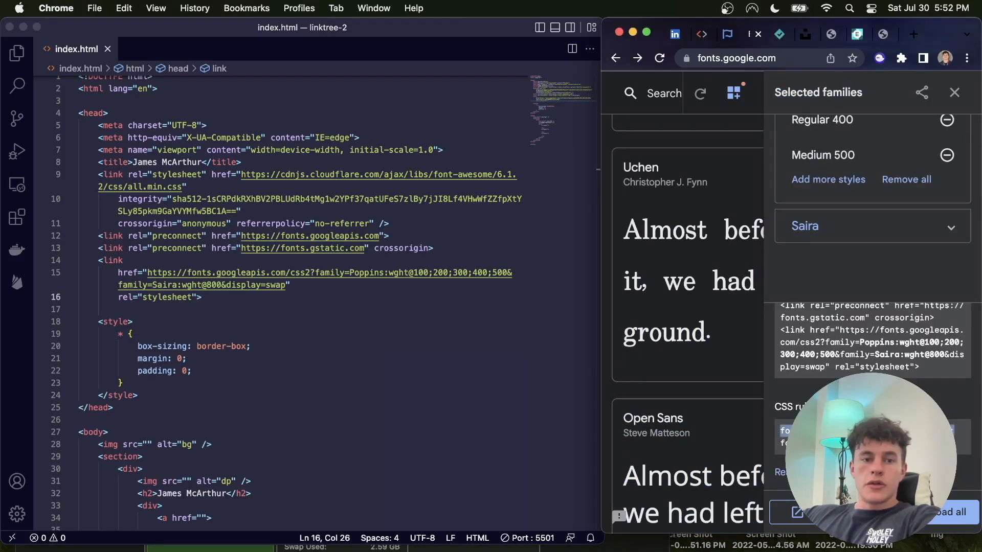
# Set Poppins as the page font and use the LinkedIn photo and Unsplash sunset URLs as image sources.
pyautogui.write("font-family: 'Poppins', sans-serif;")
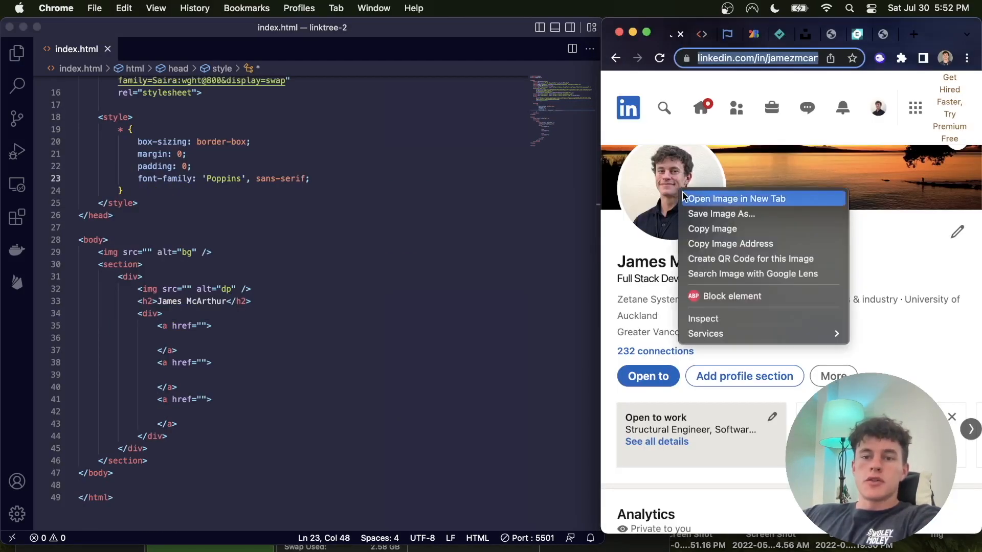
pyautogui.click(734, 198)
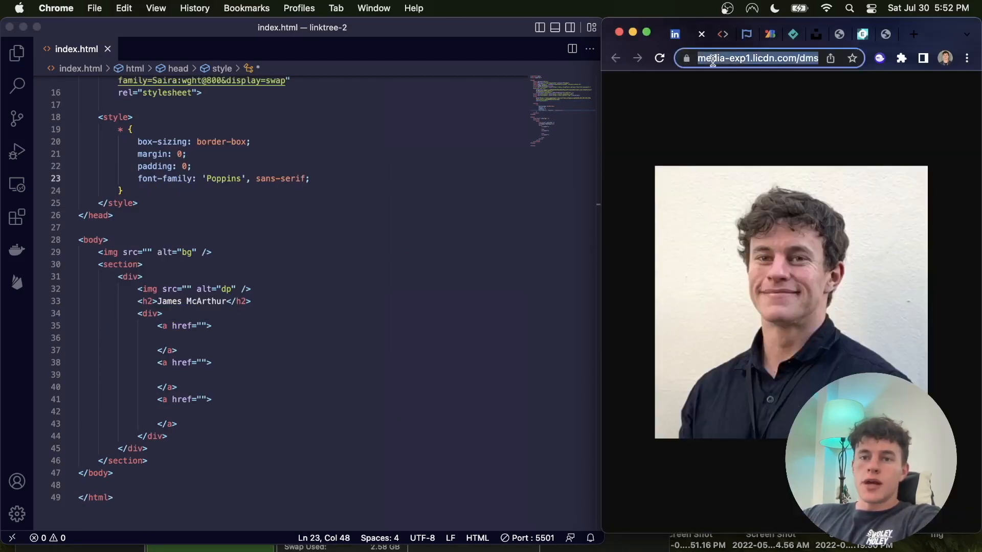
pyautogui.click(188, 289)
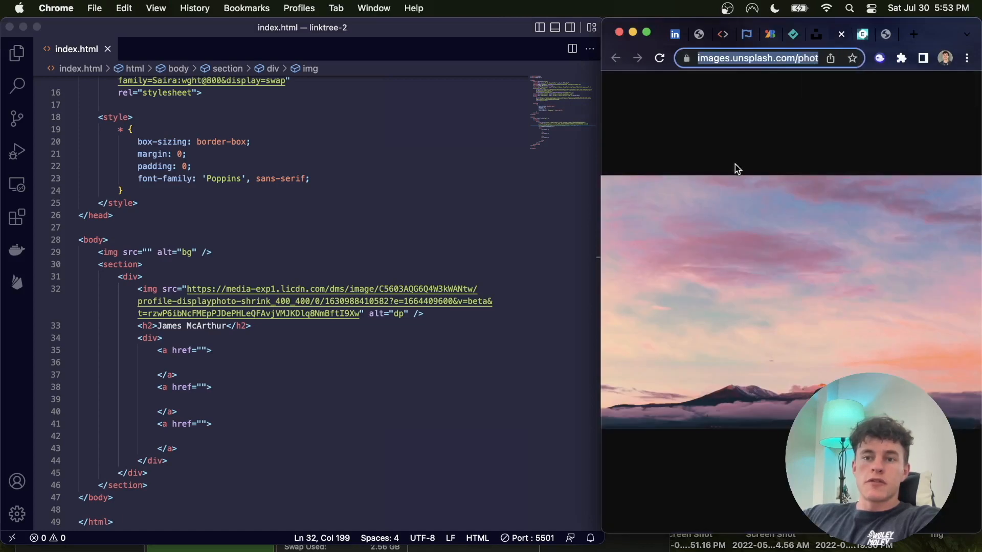
pyautogui.click(756, 57)
pyautogui.write('body {')
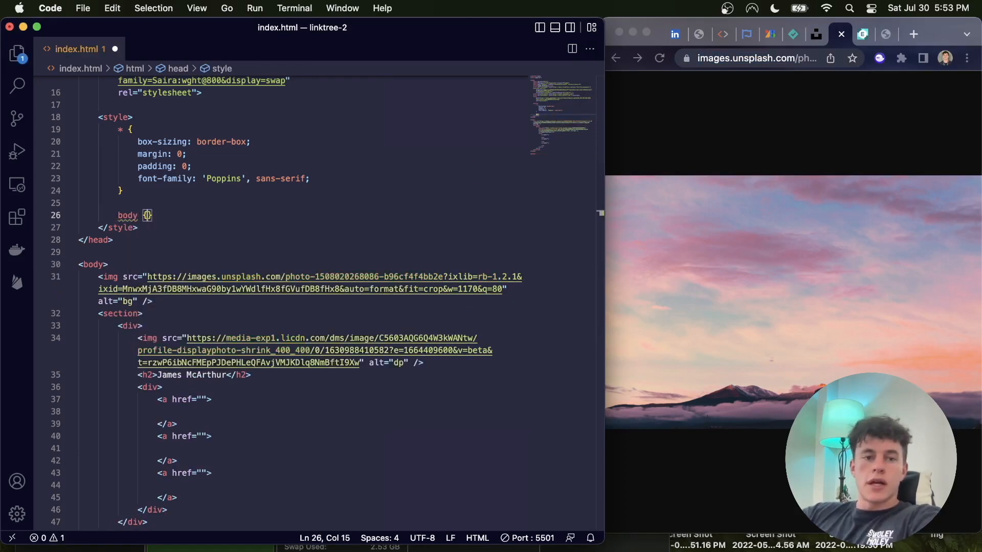
# Style the body as a flex column, the heading uppercase weight 600, and the background absolutely positioned.
pyautogui.write('height: 100vh;')
pyautogui.write('disp')
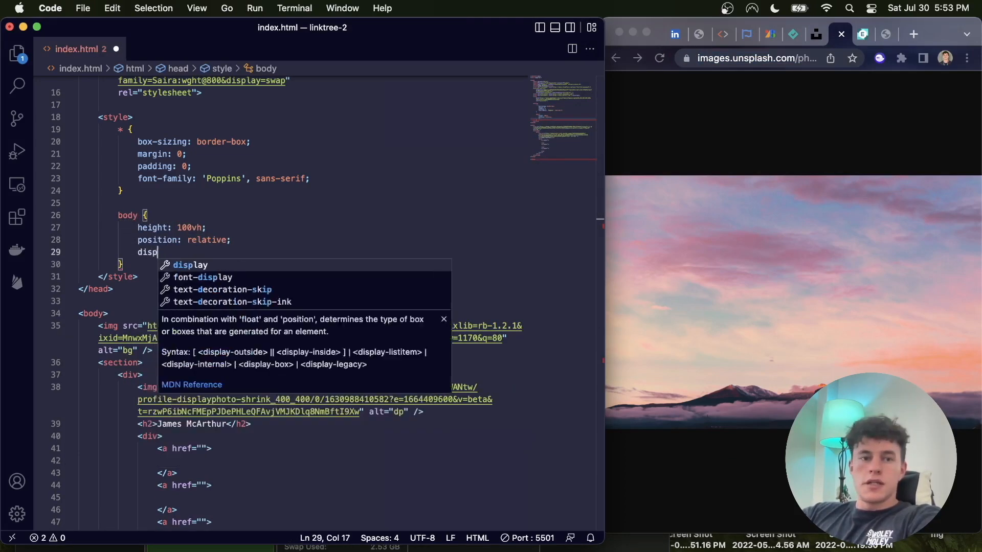
pyautogui.write('flex-direction: column;')
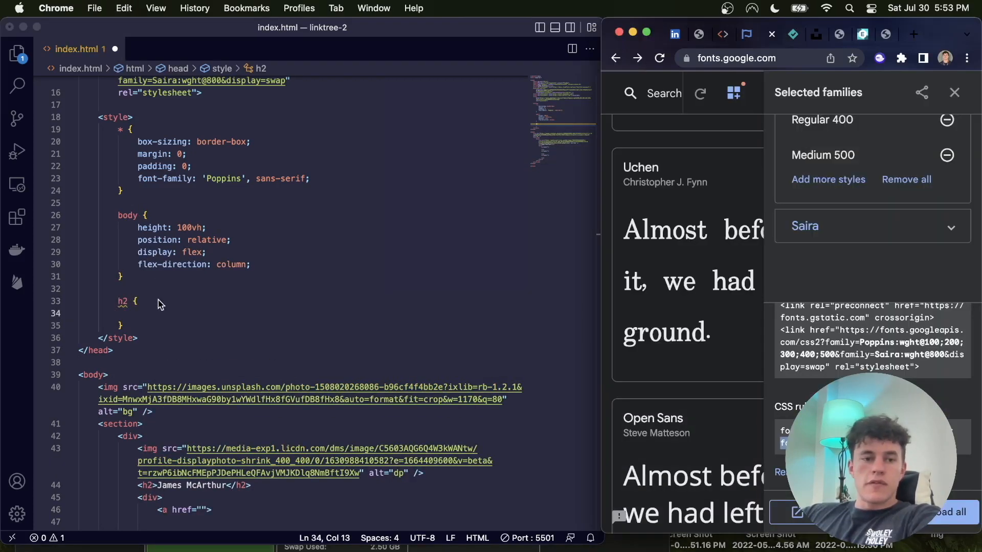
pyautogui.write('font-weight: 600;')
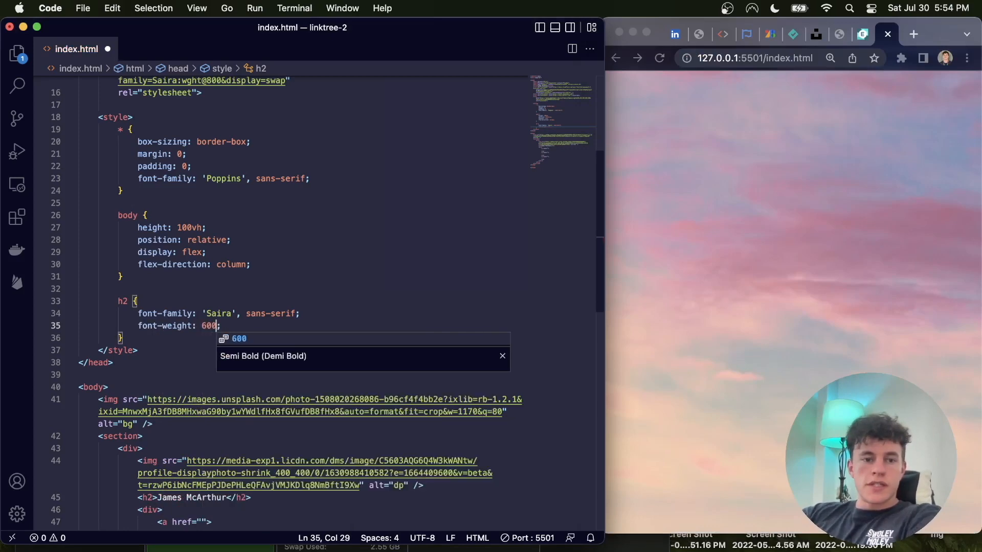
pyautogui.write('text-transform:')
pyautogui.write('pos')
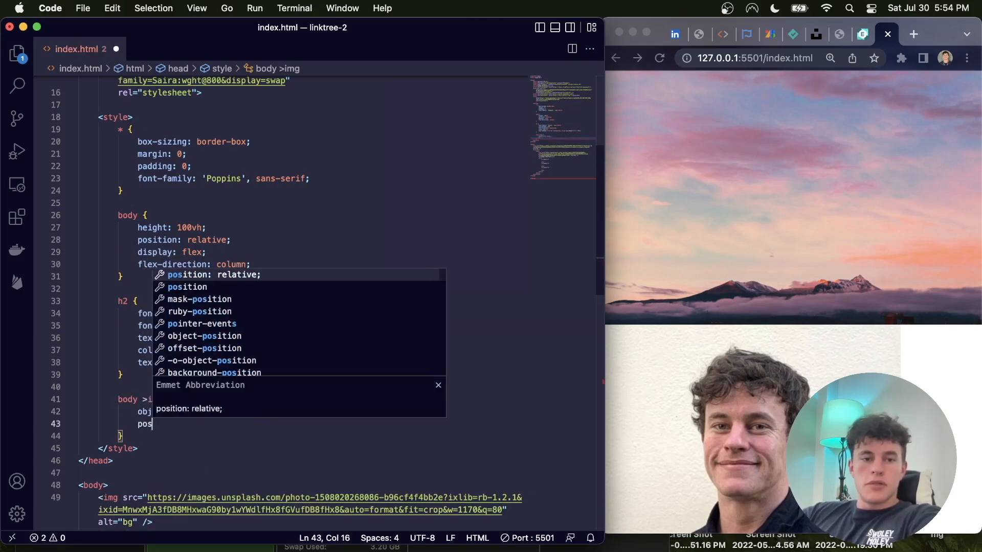
pyautogui.write('top: 0;')
pyautogui.write('place-items: cent')
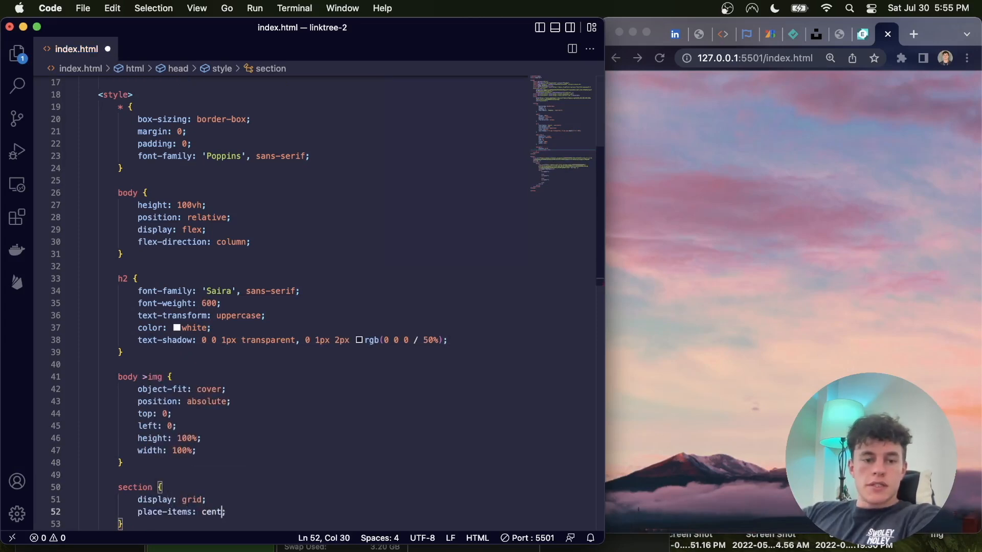
# Give the section inset 0 with vertical scroll, an 8px photo glow, and a centred 600px column.
pyautogui.write('inset-')
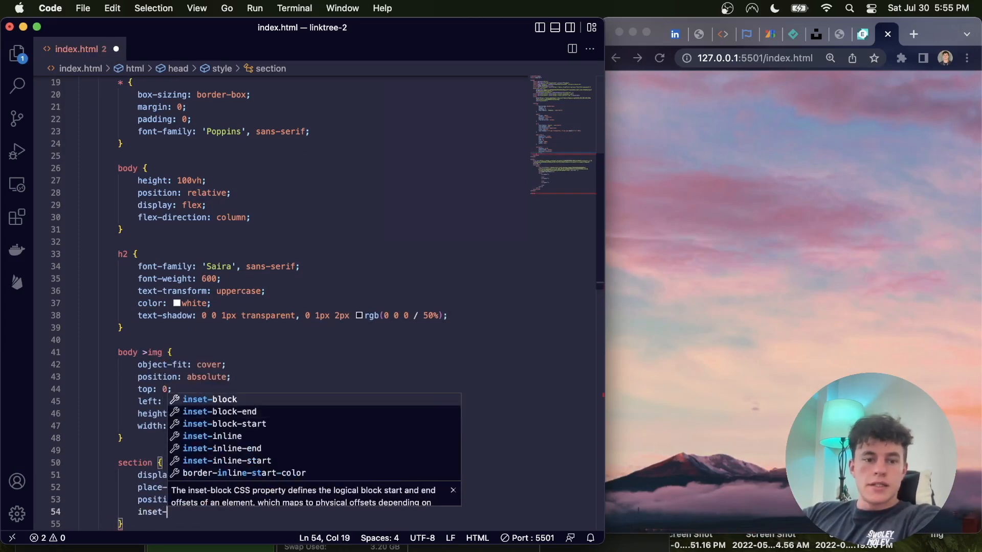
pyautogui.write('overflow-y: scroll;')
pyautogui.write('border-radius: 50%;')
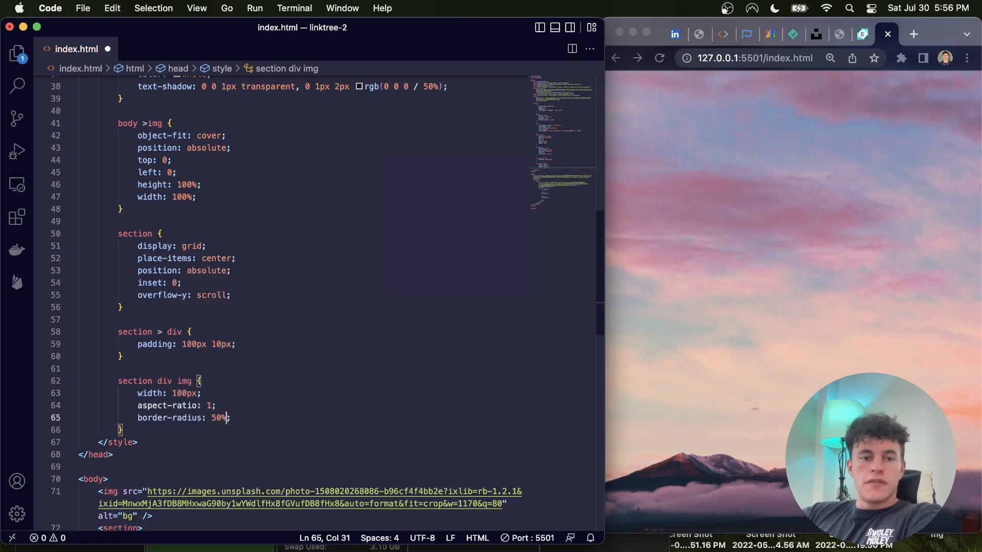
pyautogui.write('box-shadow: 0 0;')
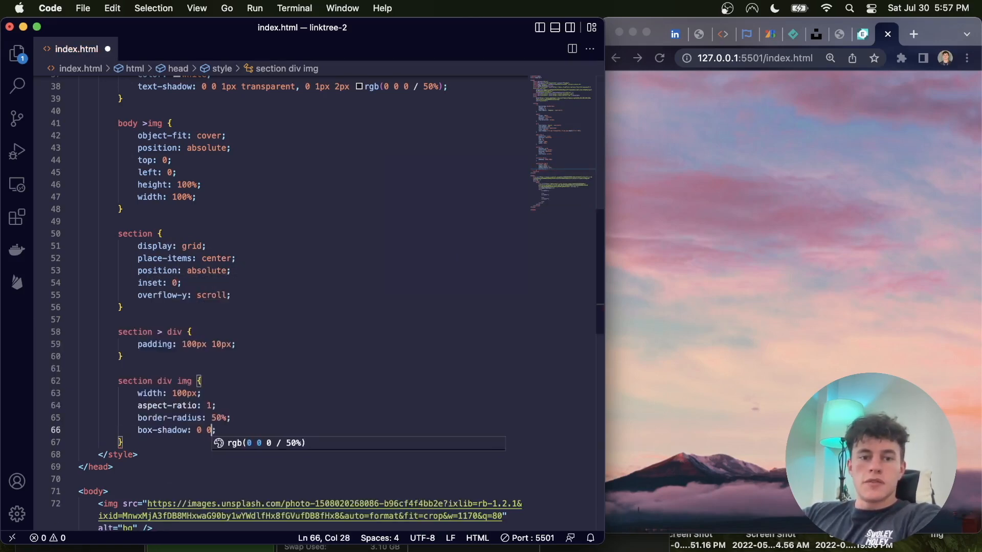
pyautogui.write('8px 1px lightblue')
pyautogui.write('width: 100%;auto')
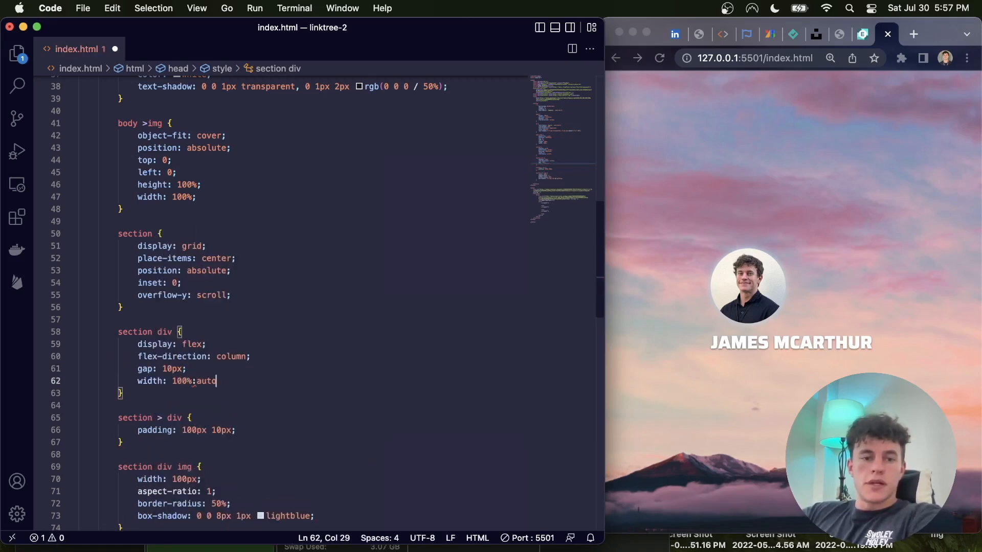
pyautogui.write('max-width: 600px;')
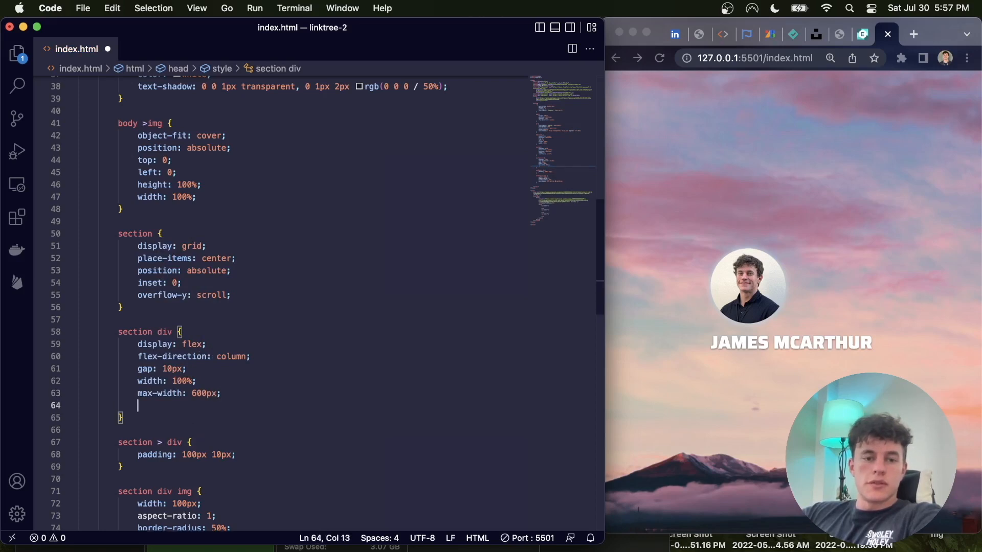
pyautogui.write('margin: 0 auto;')
pyautogui.write('justify-content: cent;')
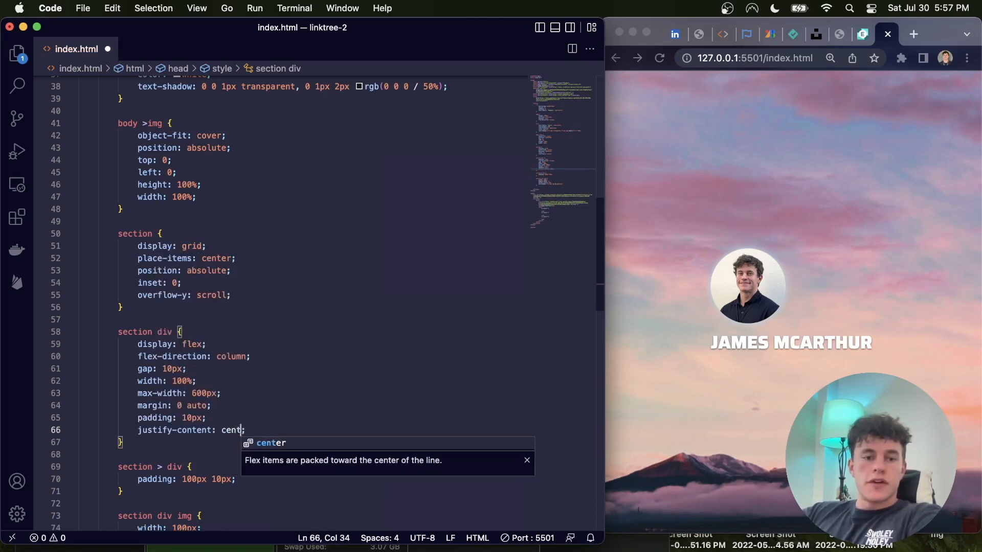
pyautogui.write('align-items: center;')
pyautogui.write('display: flex;')
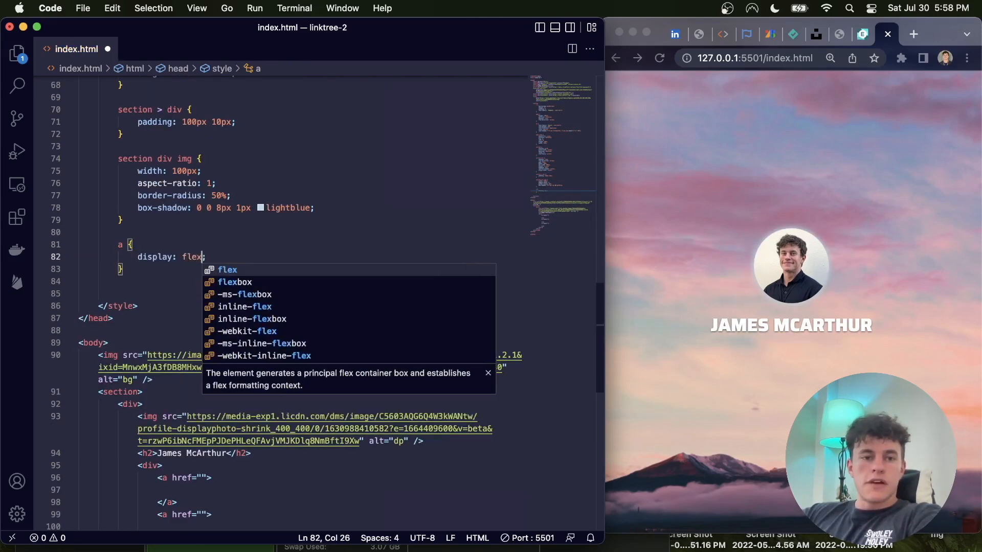
# Style links at 100% width with a 1.5px white border, 4px radius and a transition.
pyautogui.write('width: 100%:auto')
pyautogui.write('justify-content: center;')
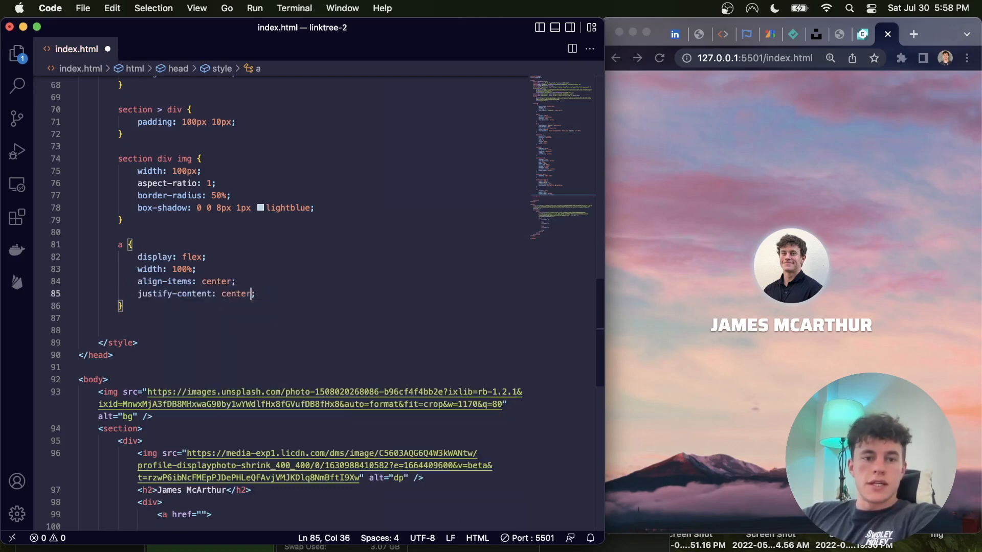
pyautogui.write('border: 1.5px solid white;')
pyautogui.write('align-items: center;')
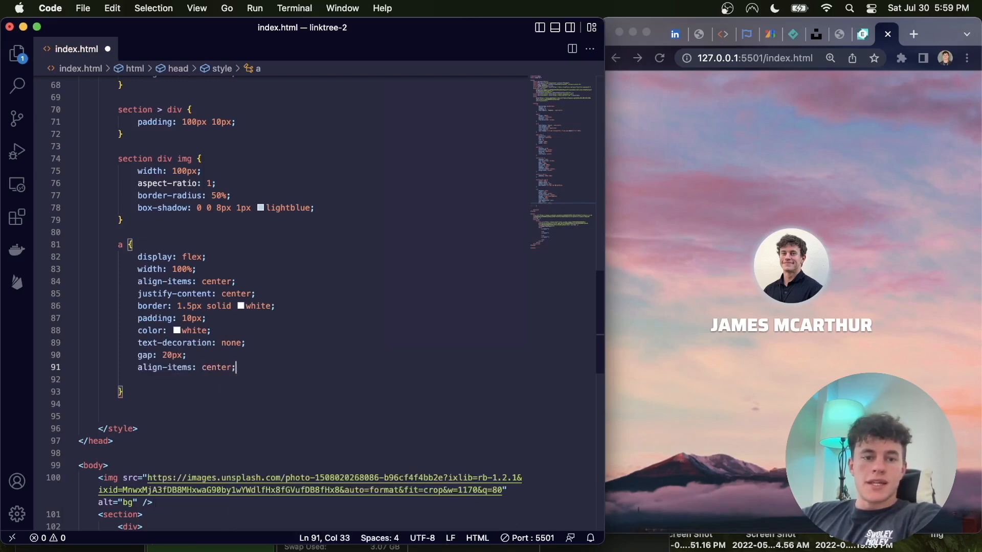
pyautogui.write('border-radius: 4px;')
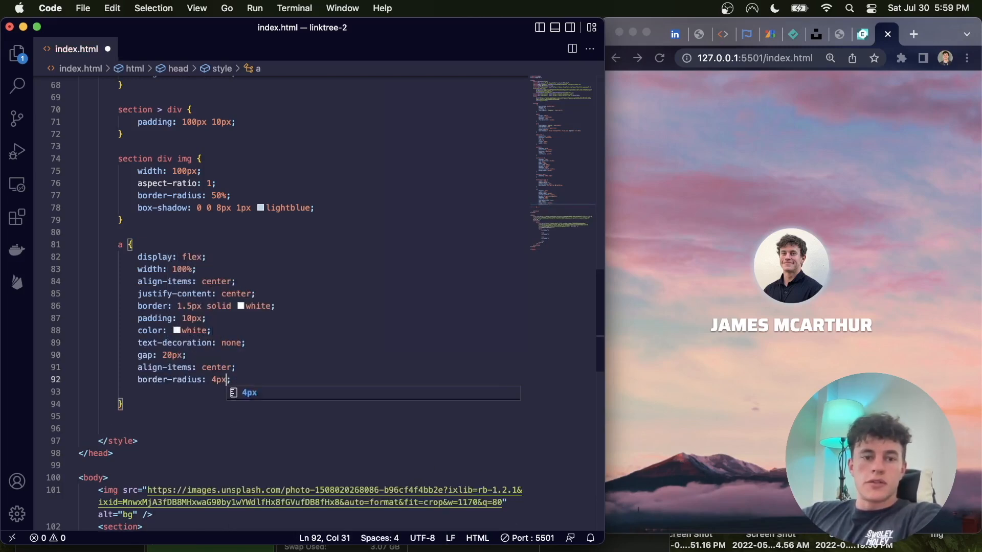
pyautogui.write('transition-duration: 200ms;')
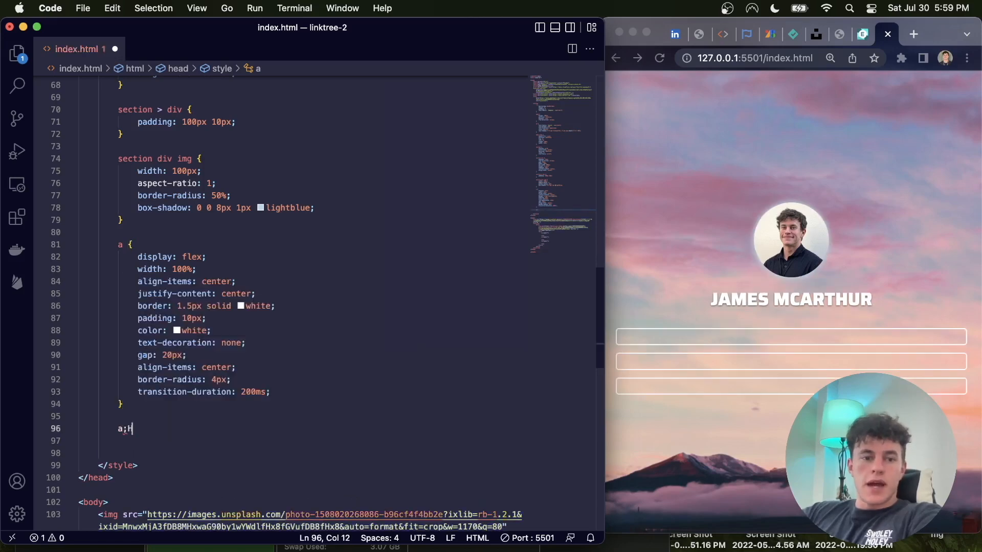
# Add a hover rule with #0f172a text, and set the 1.3em font size.
pyautogui.write(':hover {')
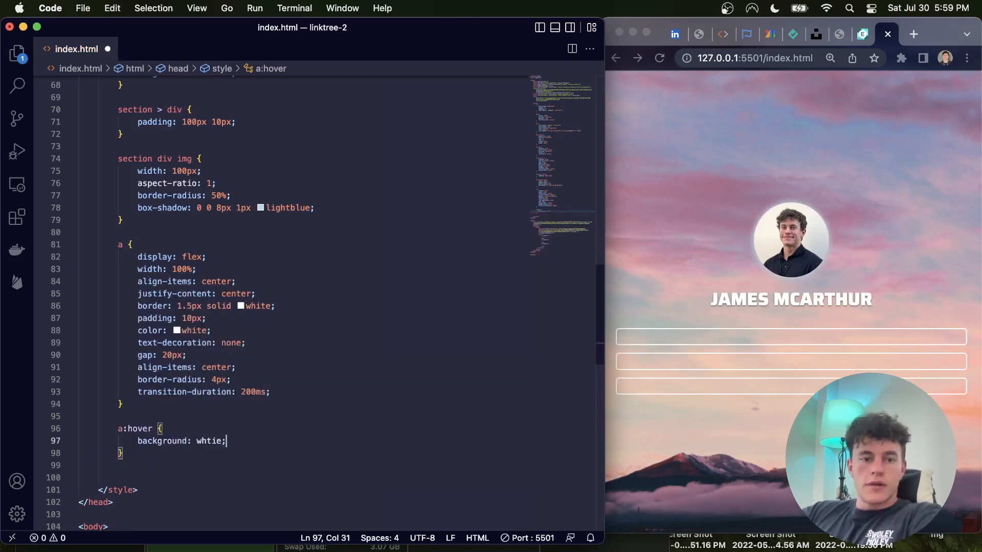
pyautogui.write('color: #0f1')
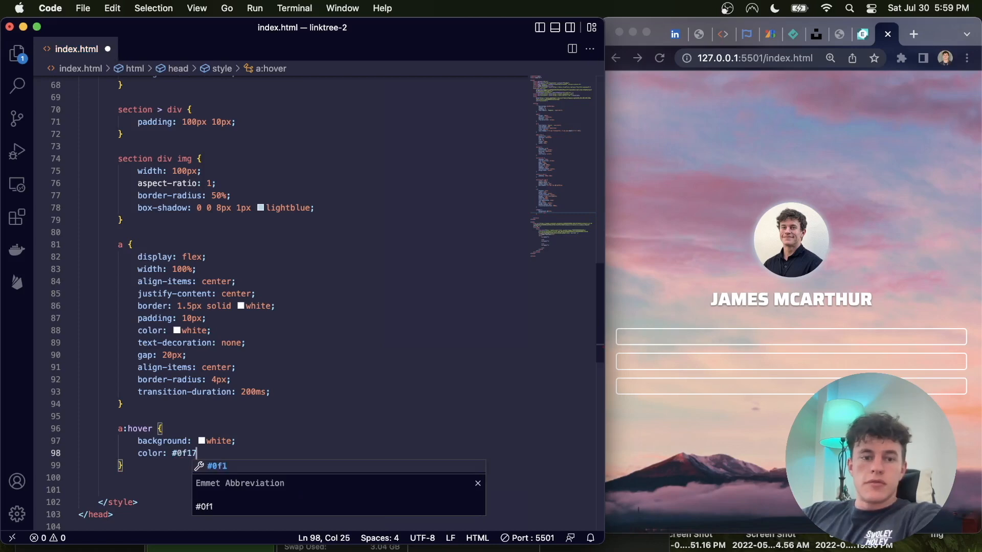
pyautogui.write('72a;')
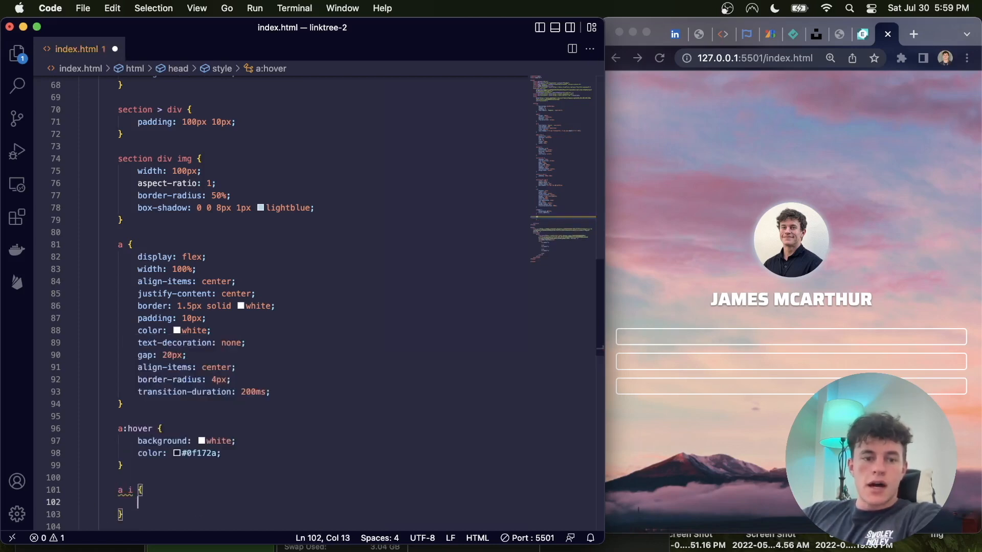
pyautogui.write('font-size: 1.3em')
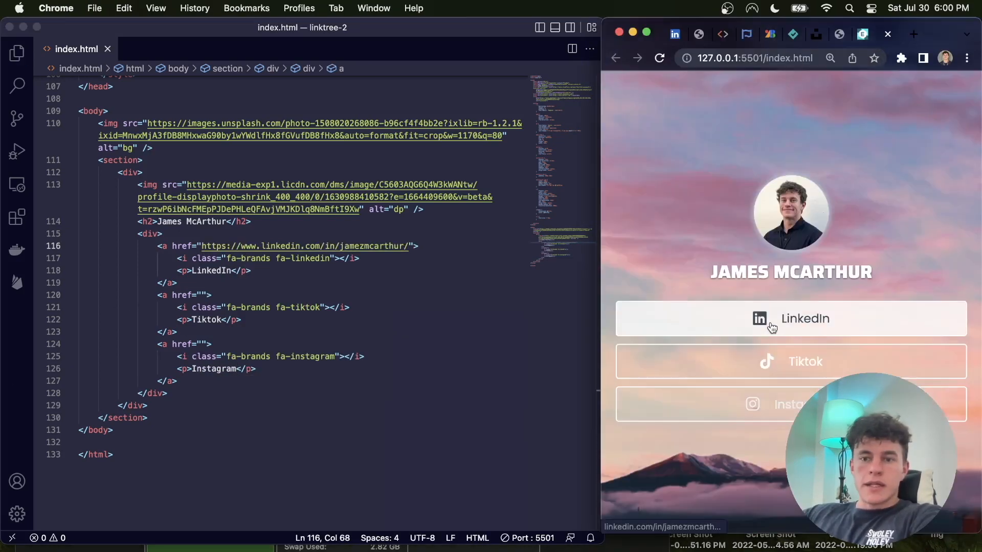
# Drop the linktree-2 folder onto Netlify Drop to start deployment.
pyautogui.click(588, 377)
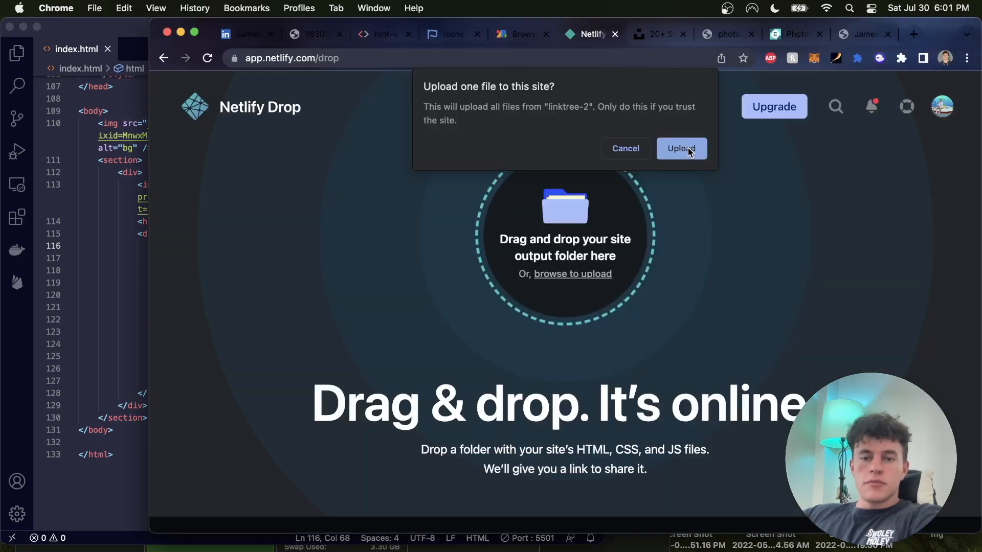
# Confirm uploading linktree-2 so the page goes live on its netlify.app URL.
pyautogui.click(680, 148)
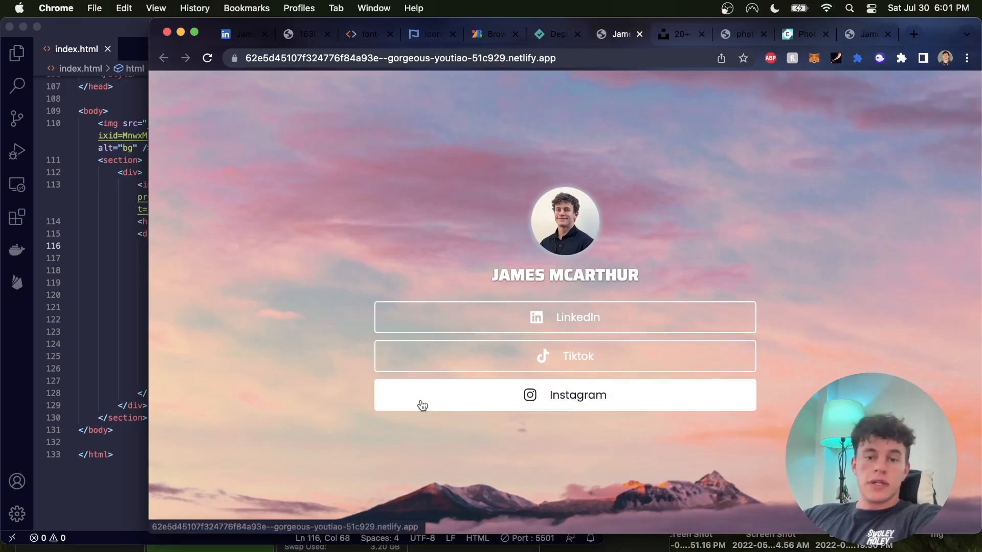